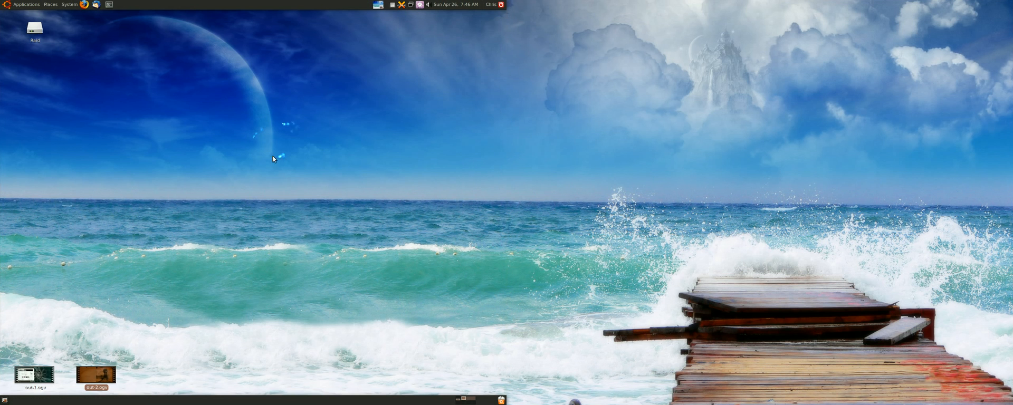
mouse_move(328, 118)
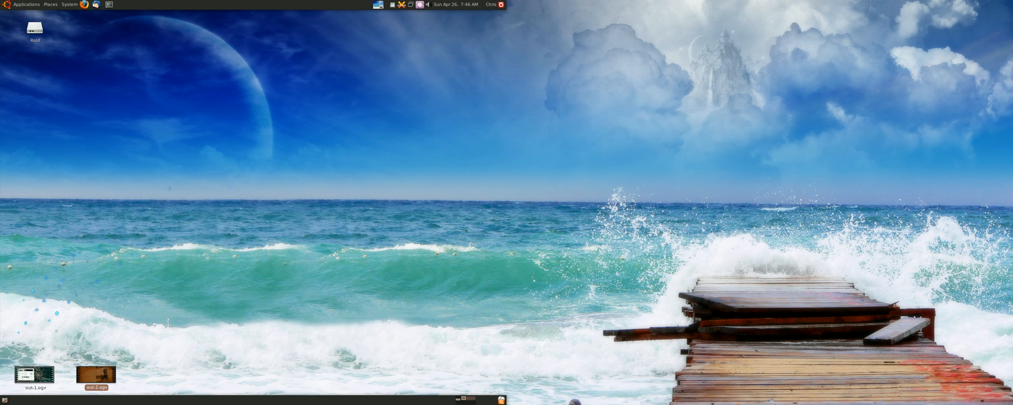
mouse_move(38, 294)
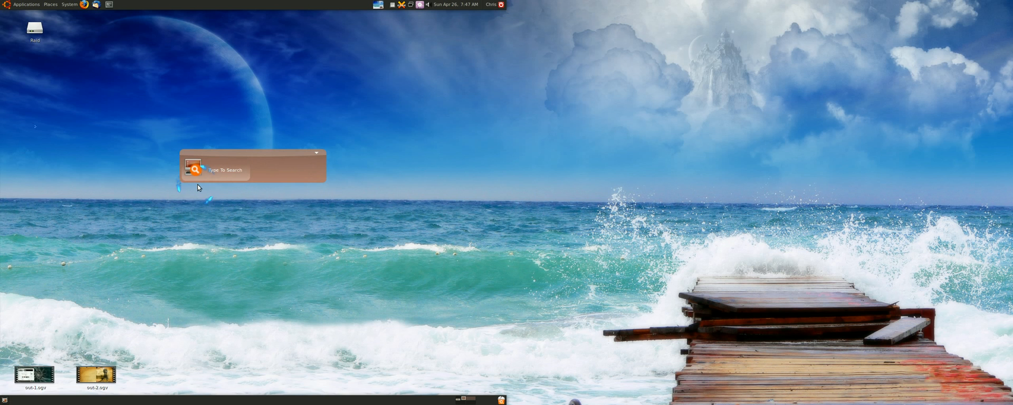
mouse_move(290, 161)
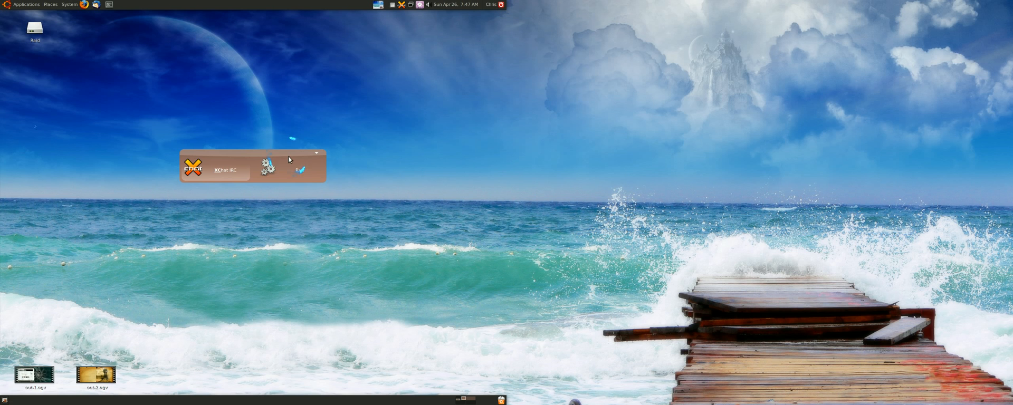
Search 'xch' in GNOME Do and launch XChat IRC
text(xch)
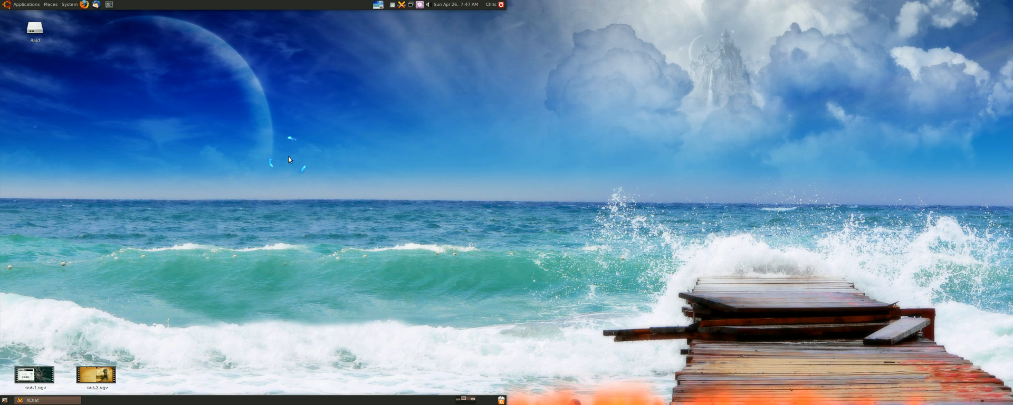
click(46, 400)
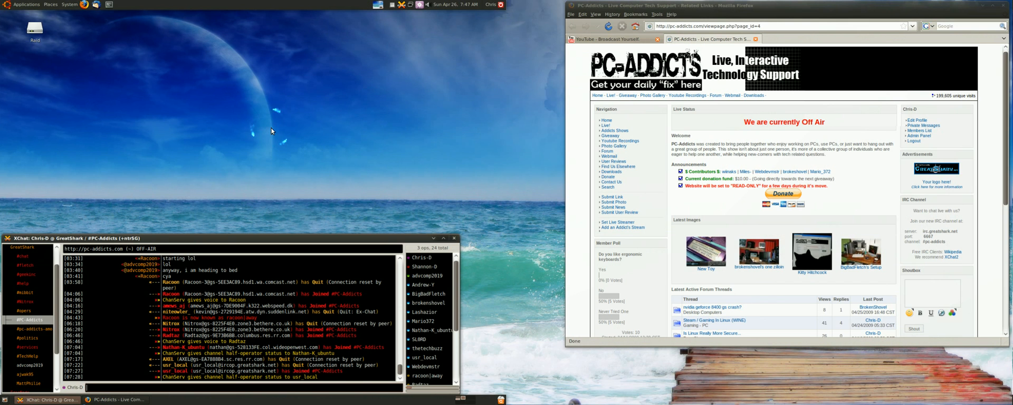
Select Docky in the Appearance tab's Theme dropdown of GNOME Do Preferences
click(419, 4)
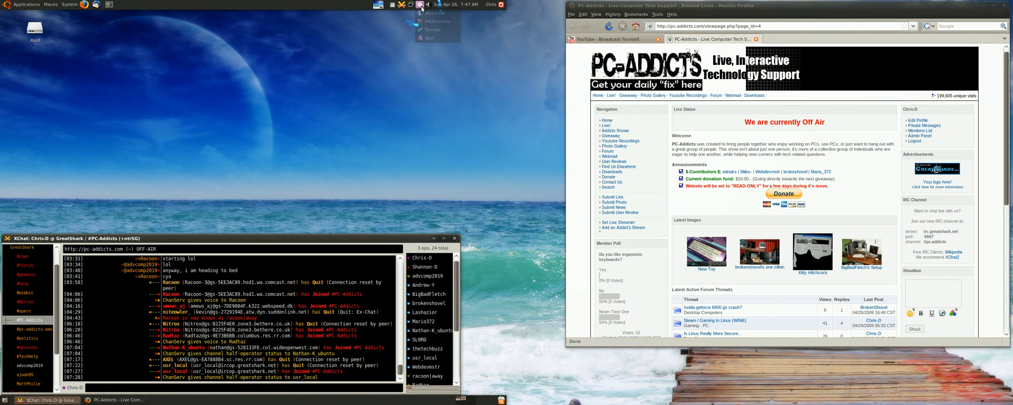
click(437, 21)
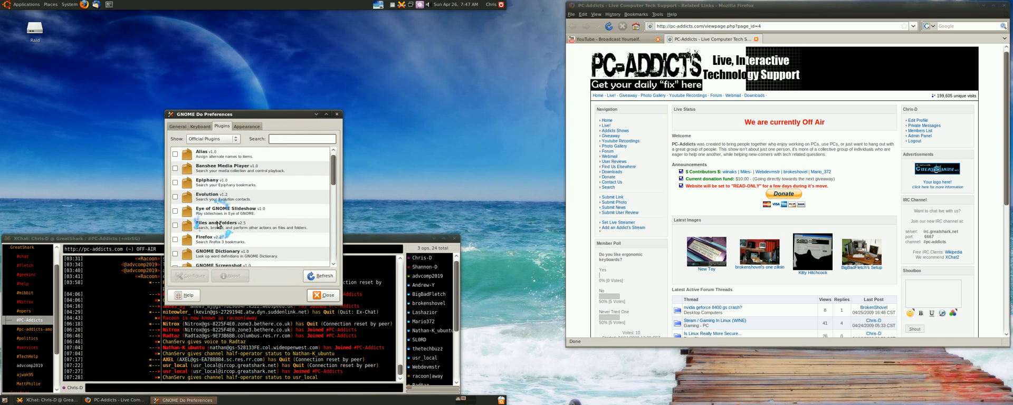
click(247, 126)
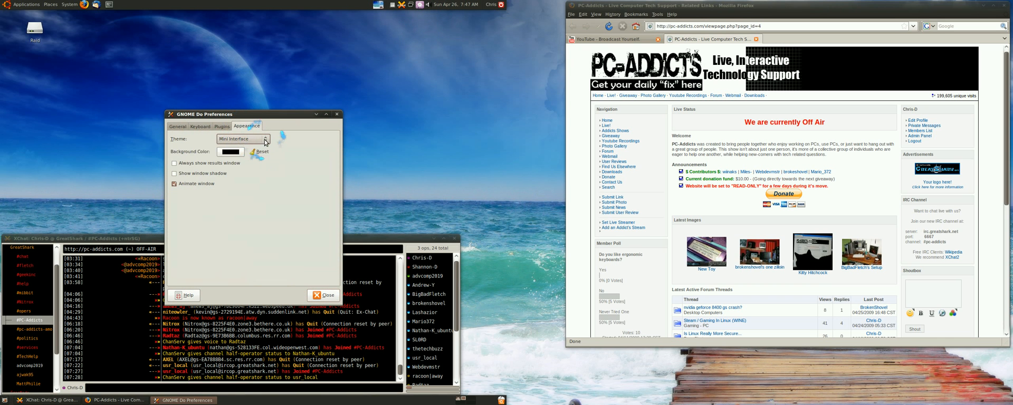
click(265, 139)
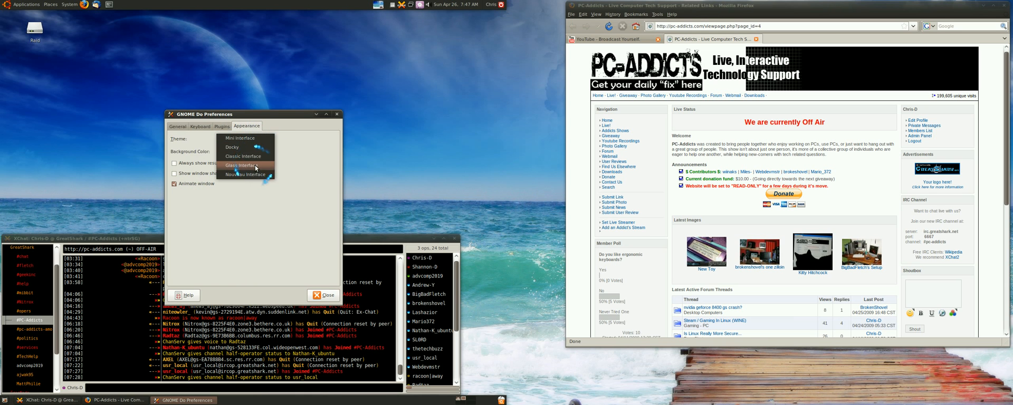
click(232, 147)
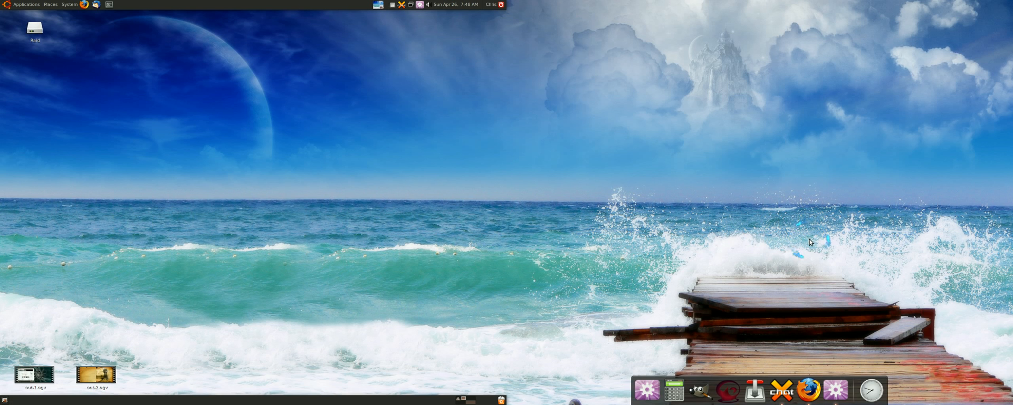
mouse_move(817, 247)
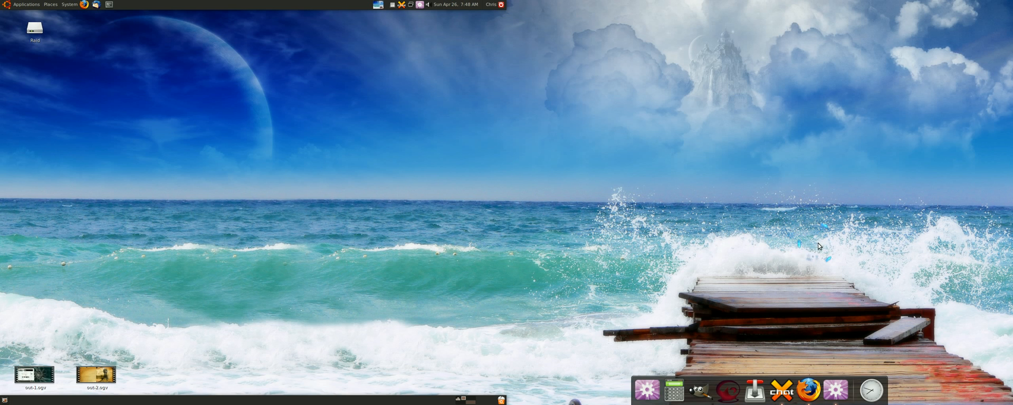
mouse_move(806, 263)
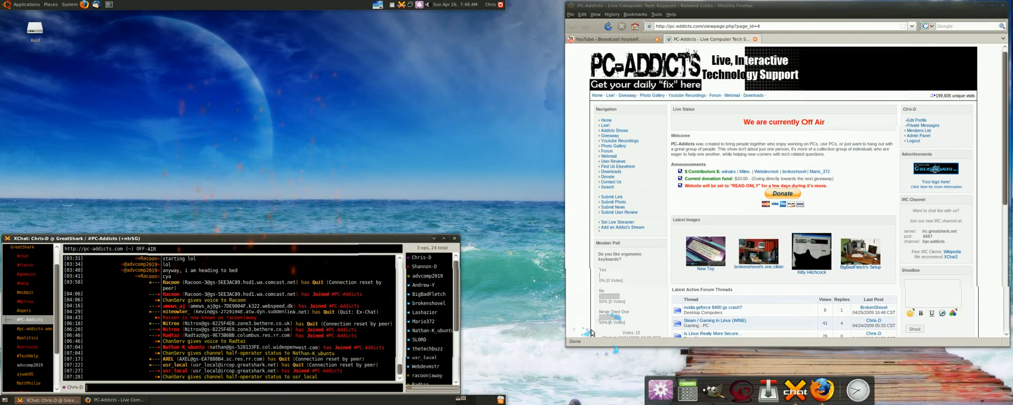
Restore the XChat and Firefox windows beside the Docky dock
click(659, 388)
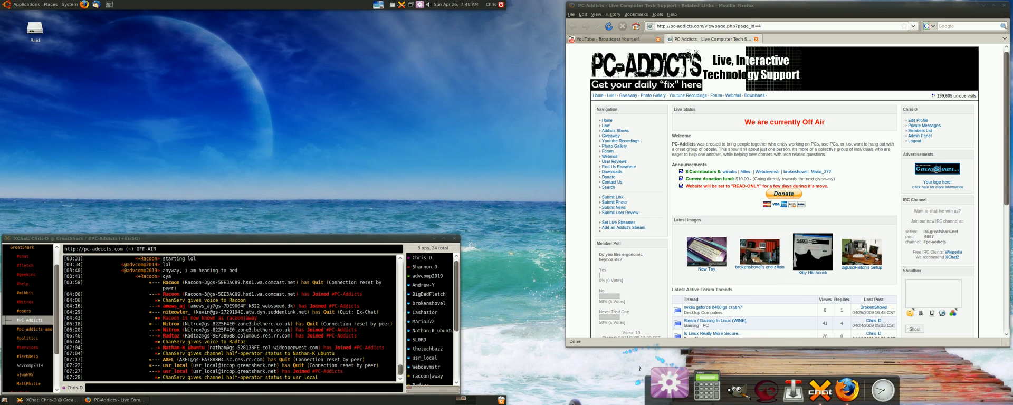
Reopen Preferences from the Docky dock icon and change the theme away from Docky
right_click(668, 381)
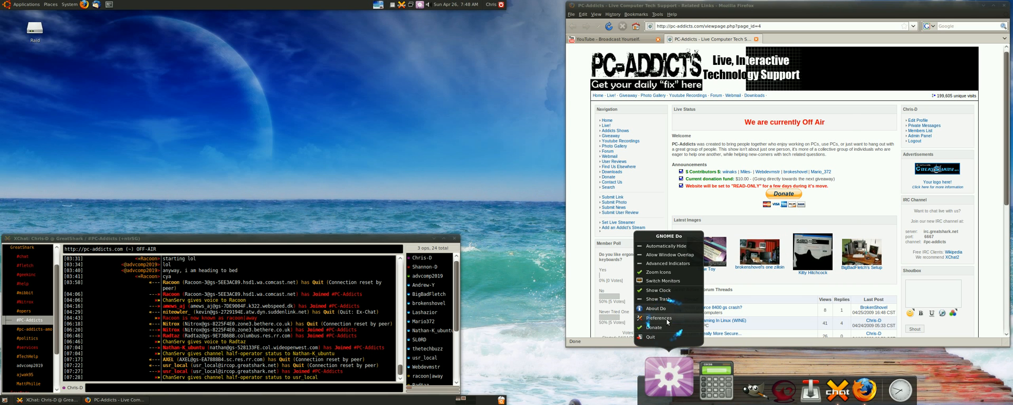
click(658, 319)
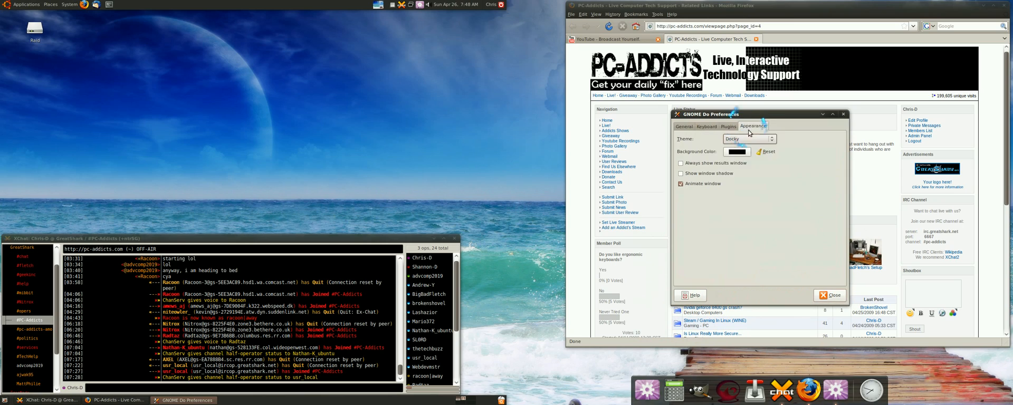
click(749, 138)
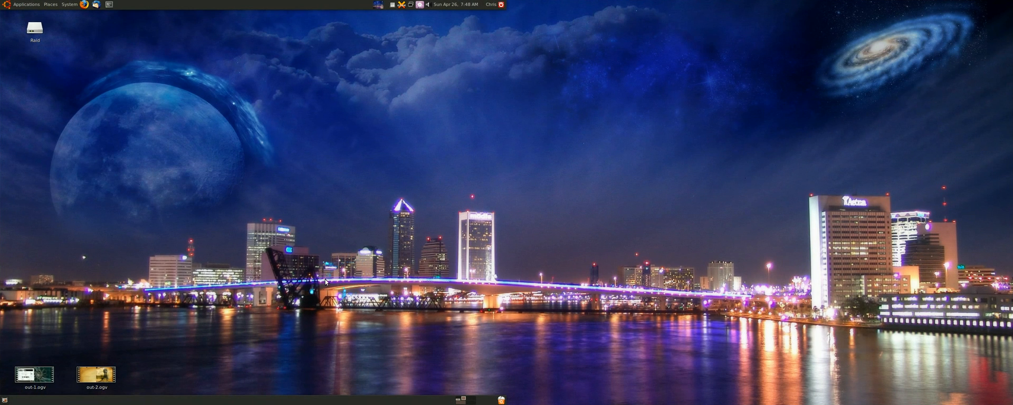
mouse_move(413, 52)
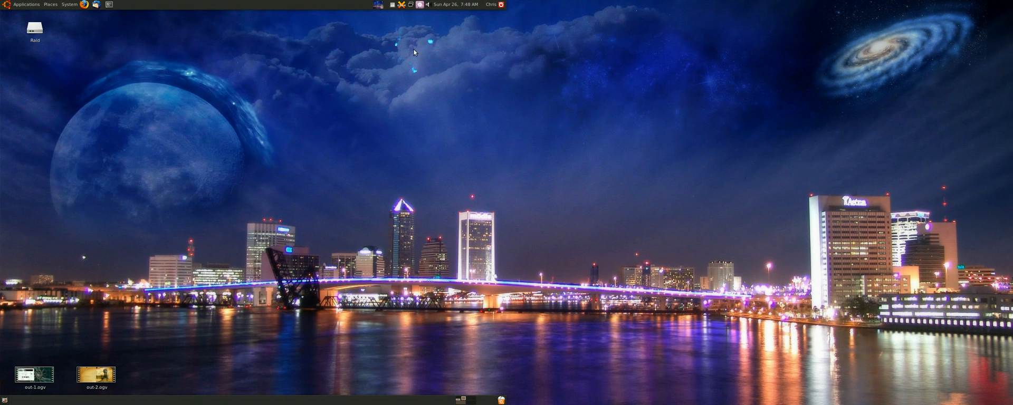
Show GNOME Do's General preferences: start at login, quiet mode, notification icon
click(418, 5)
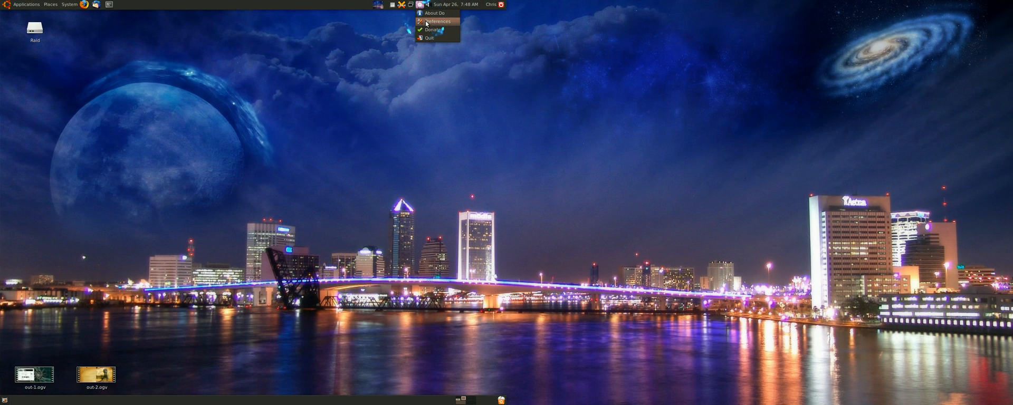
click(440, 20)
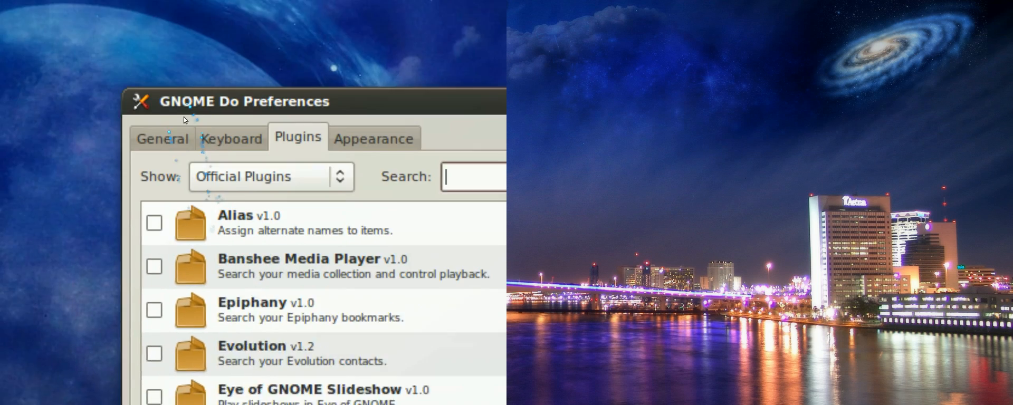
click(161, 138)
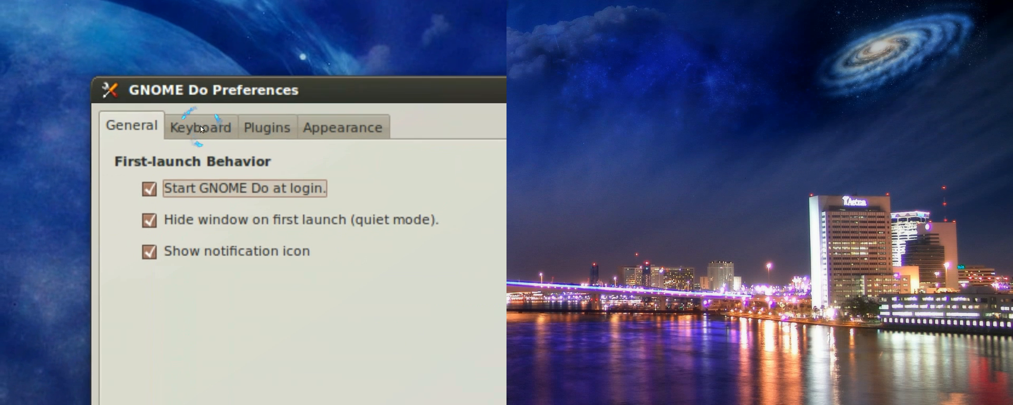